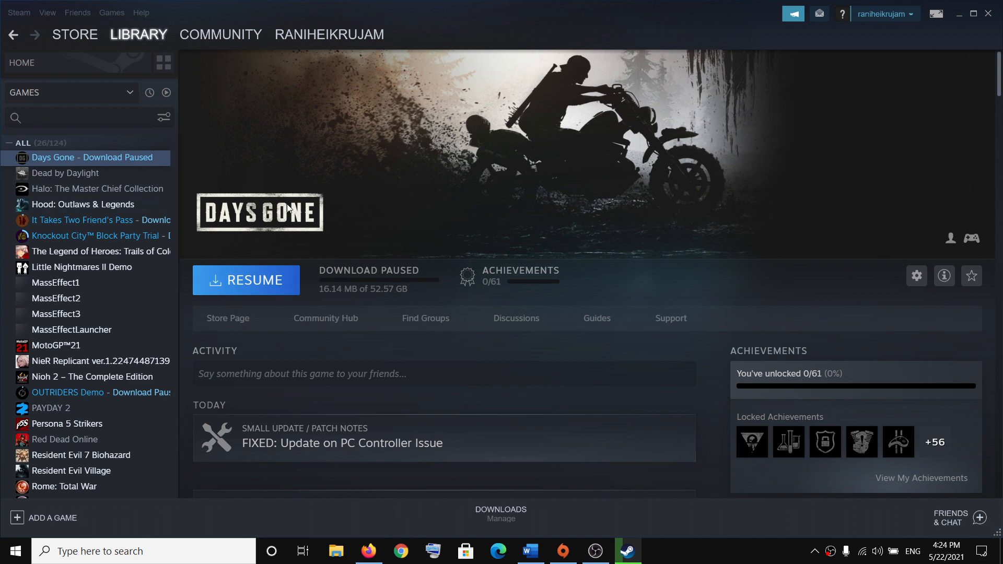
mouse_move(377, 237)
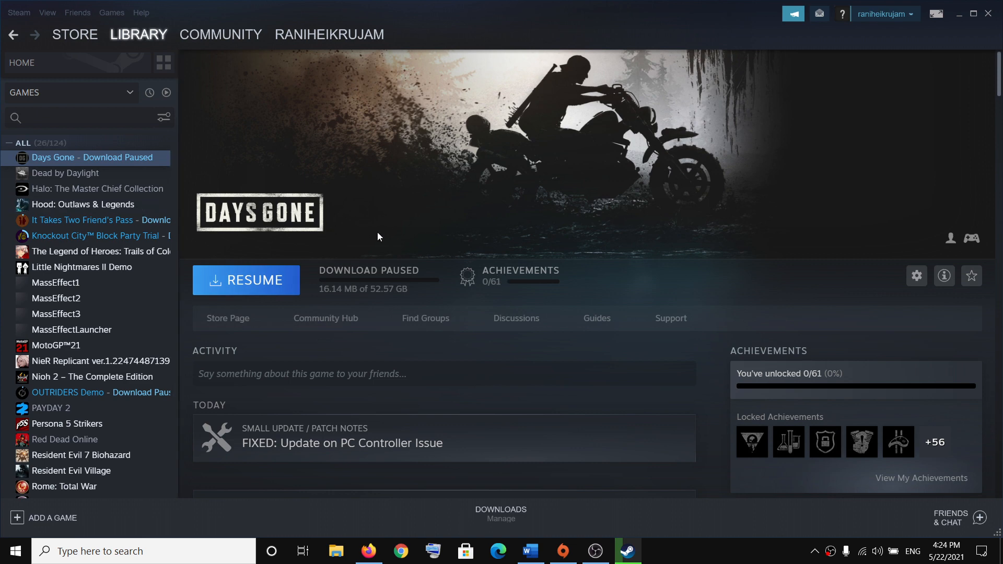
- Bring up the controller-fix notes in Word and read down to Step 4 on disabling Steam Input
click(529, 550)
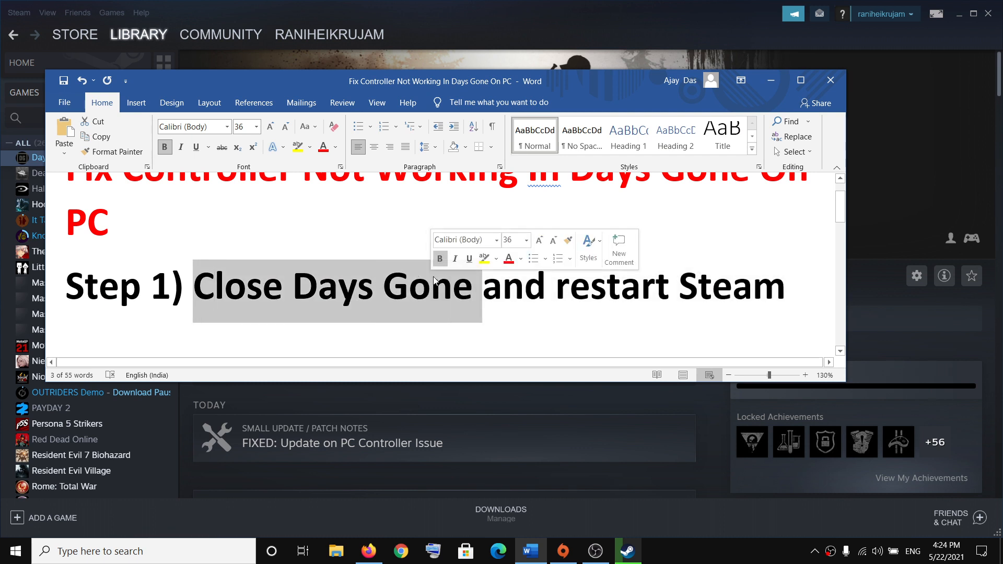
scroll(down, 3)
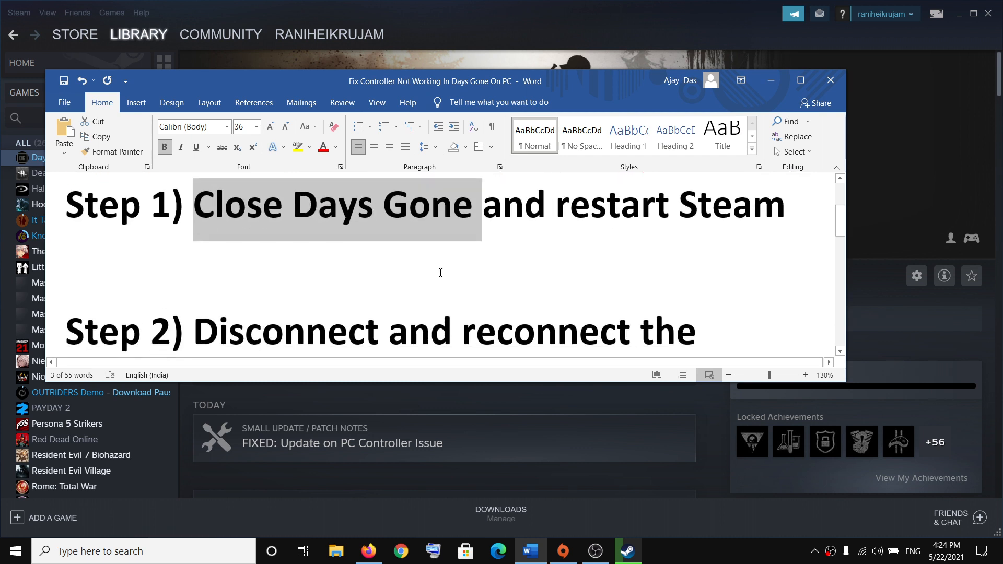
scroll(down, 3)
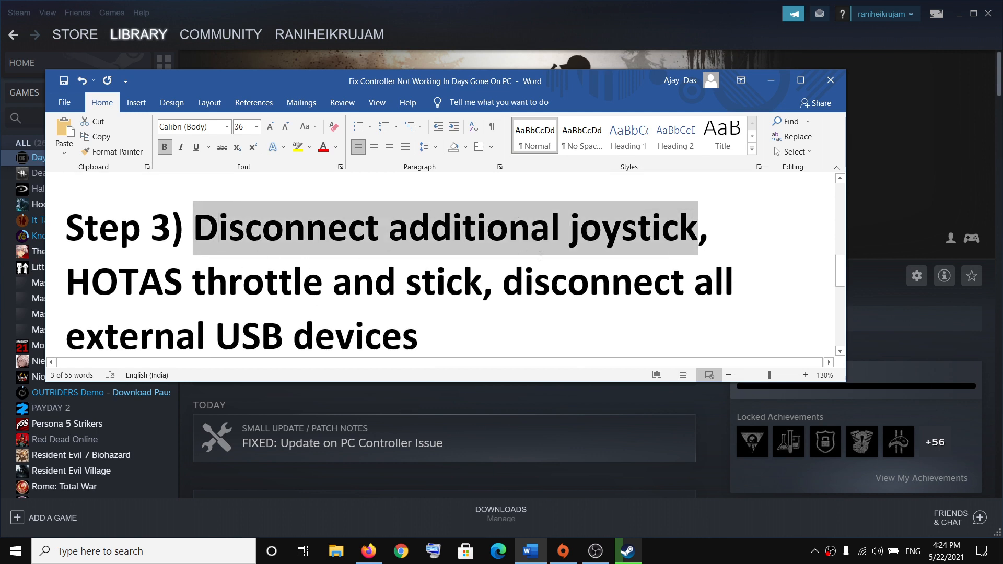
mouse_move(540, 260)
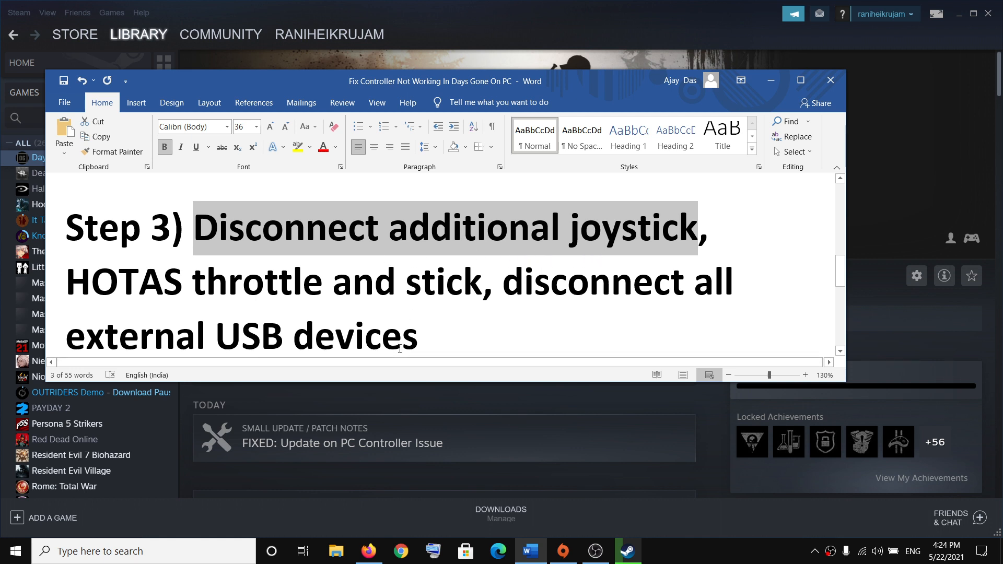
scroll(down, 3)
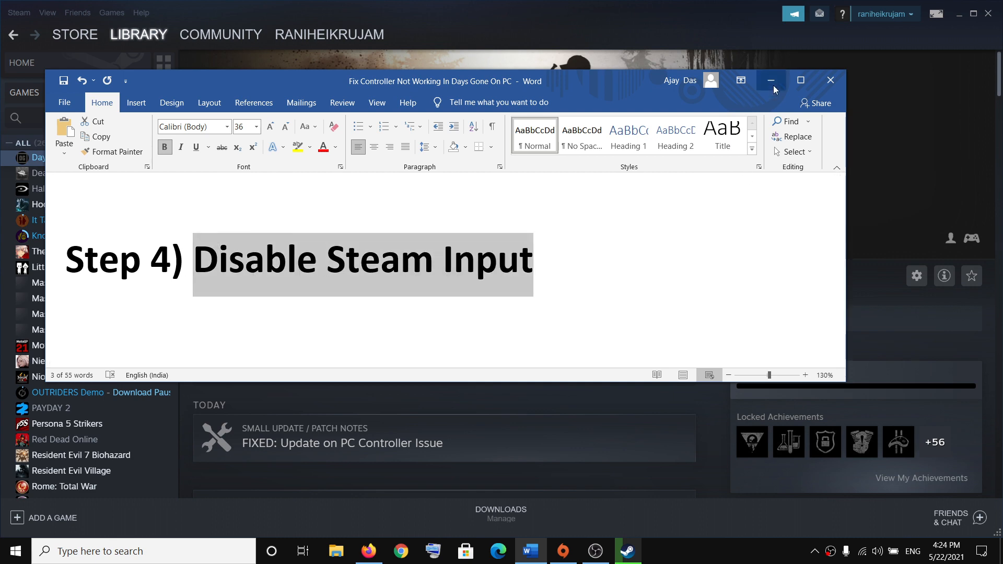
- In Days Gone's Properties > Controller, set the override to Disable Steam Input and close
click(771, 81)
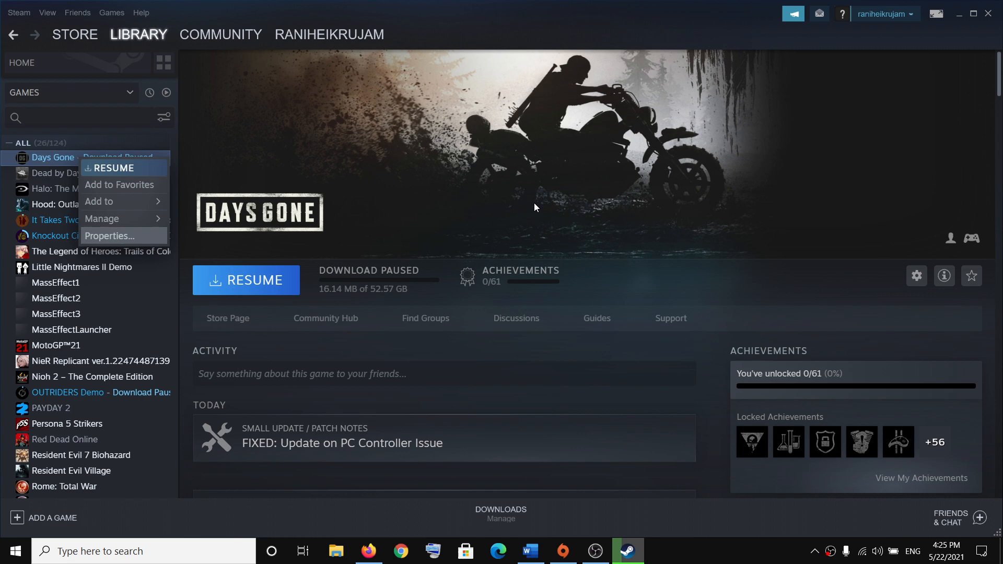
click(110, 235)
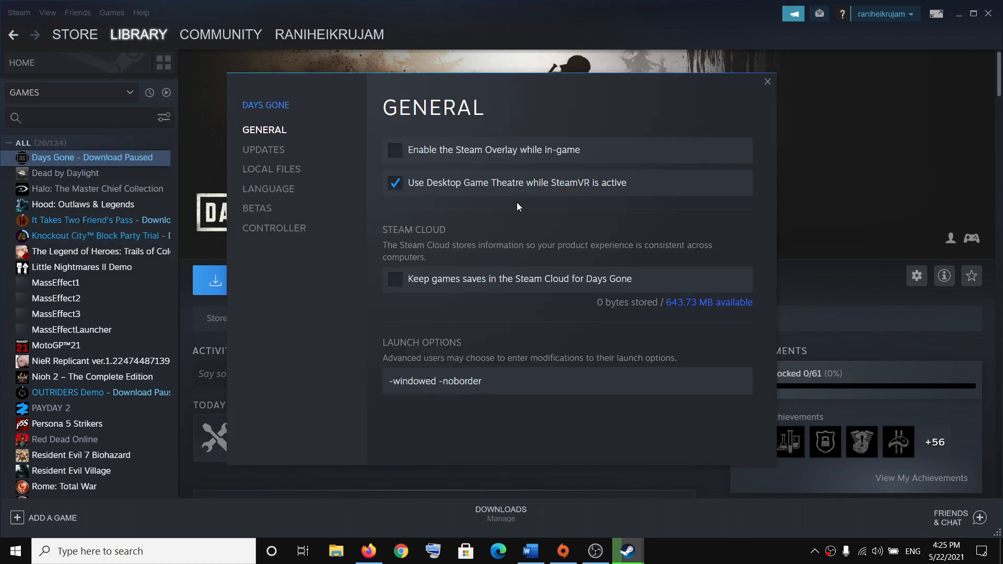
mouse_move(273, 232)
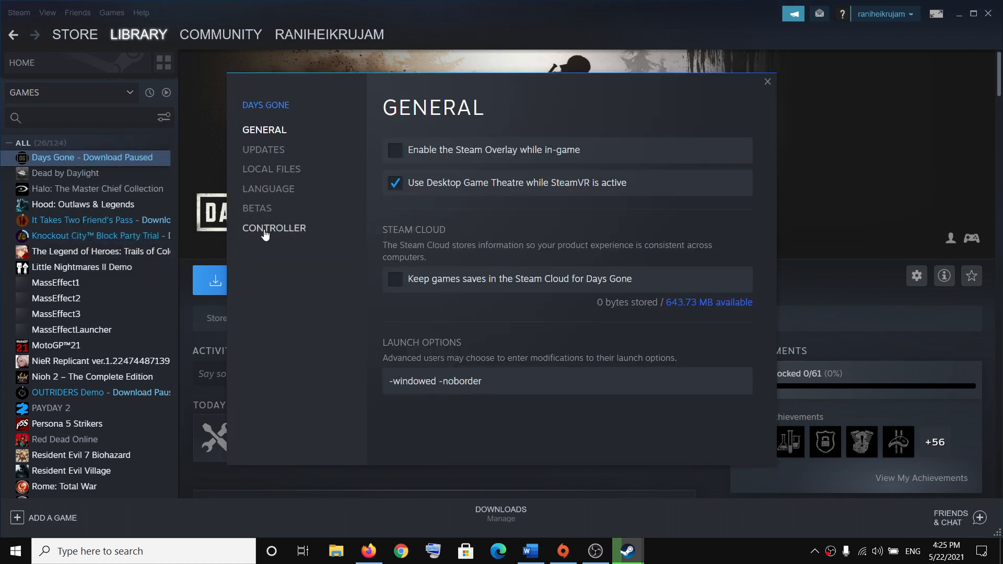
click(274, 228)
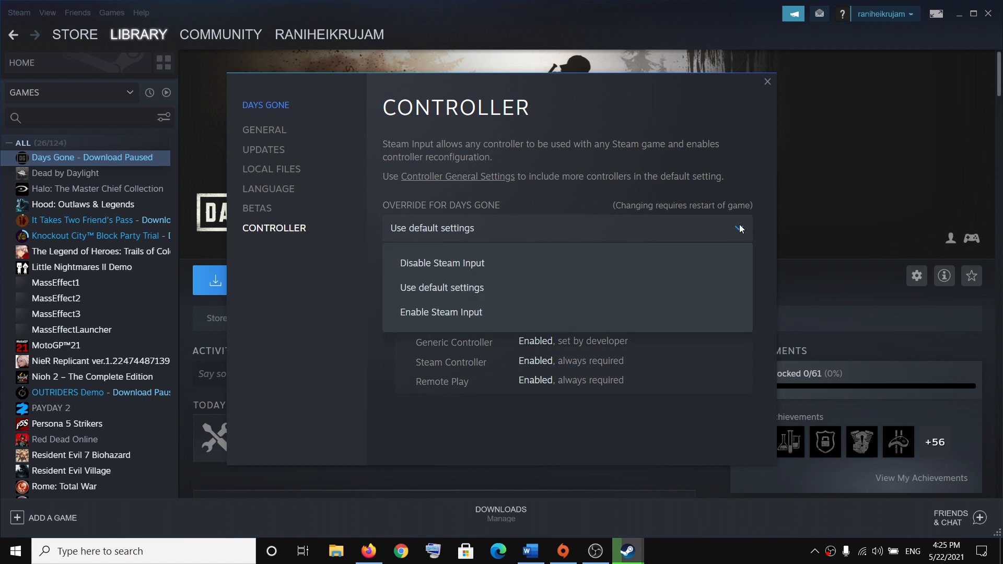
mouse_move(438, 267)
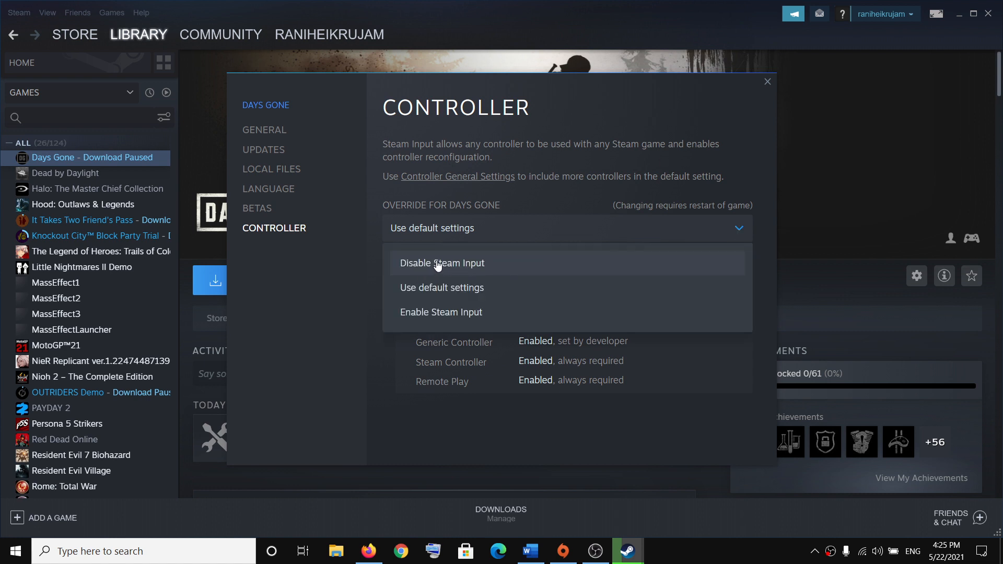
click(441, 263)
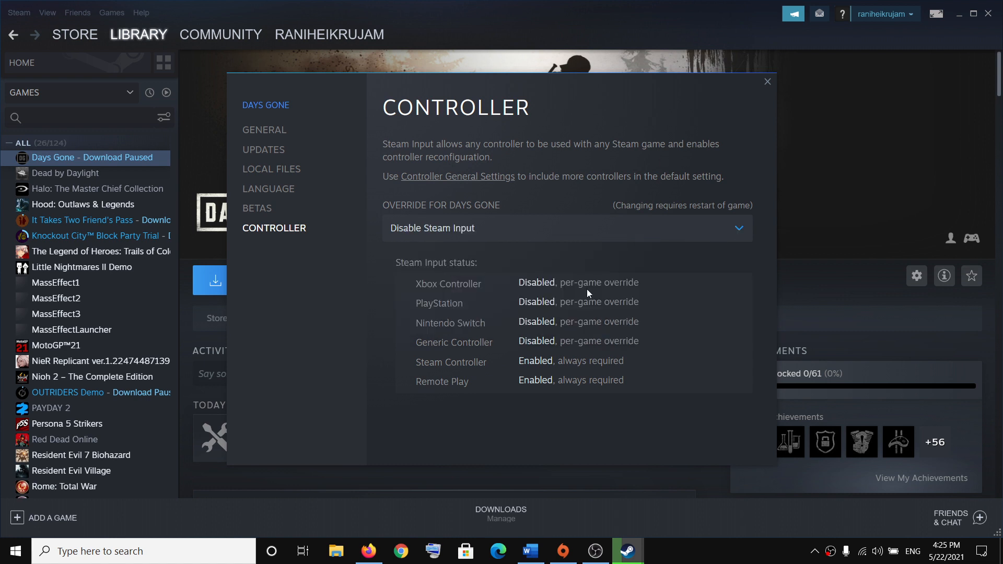
mouse_move(761, 91)
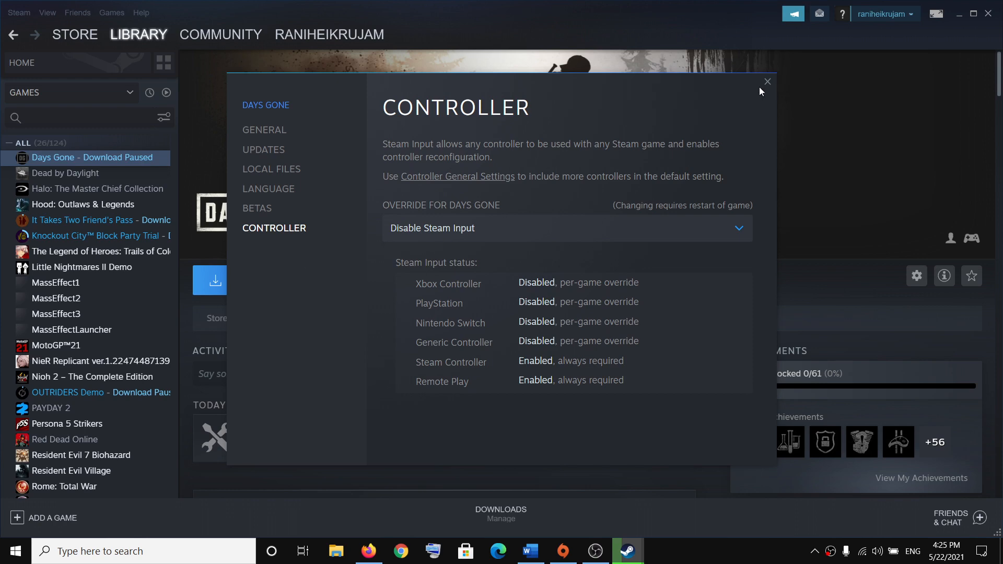
click(767, 82)
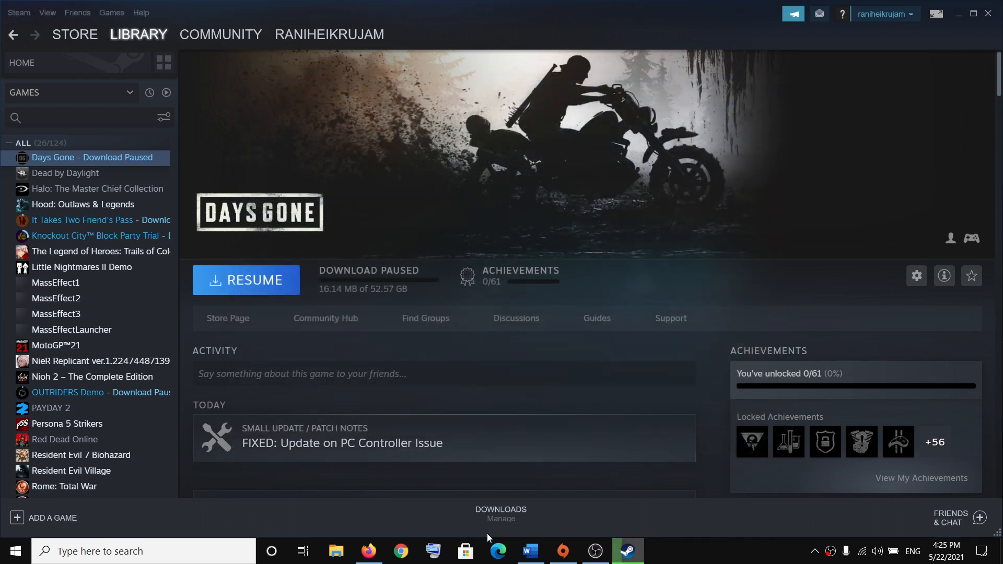
- Reach General Controller Settings through Steam > Settings > Controller
click(528, 550)
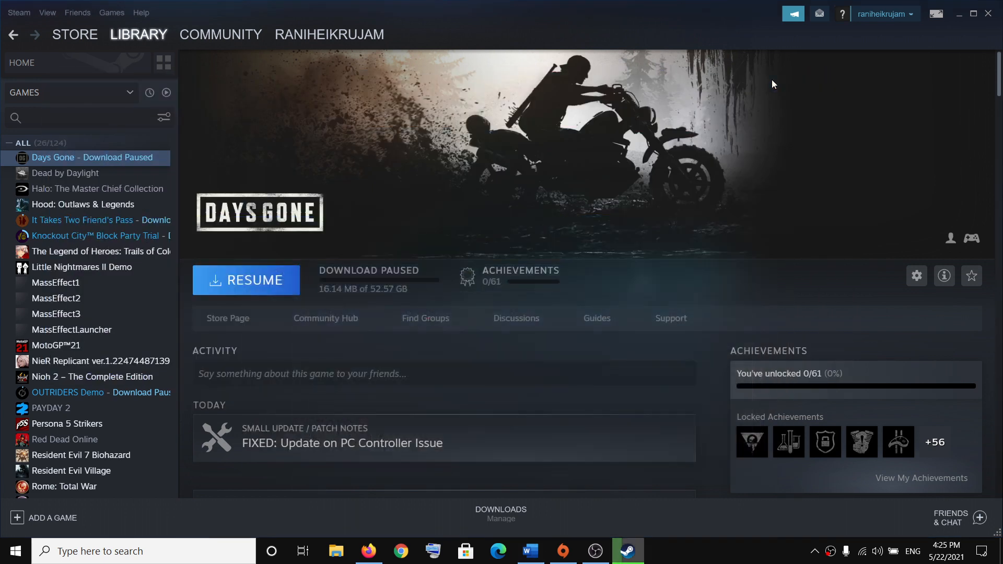
mouse_move(19, 12)
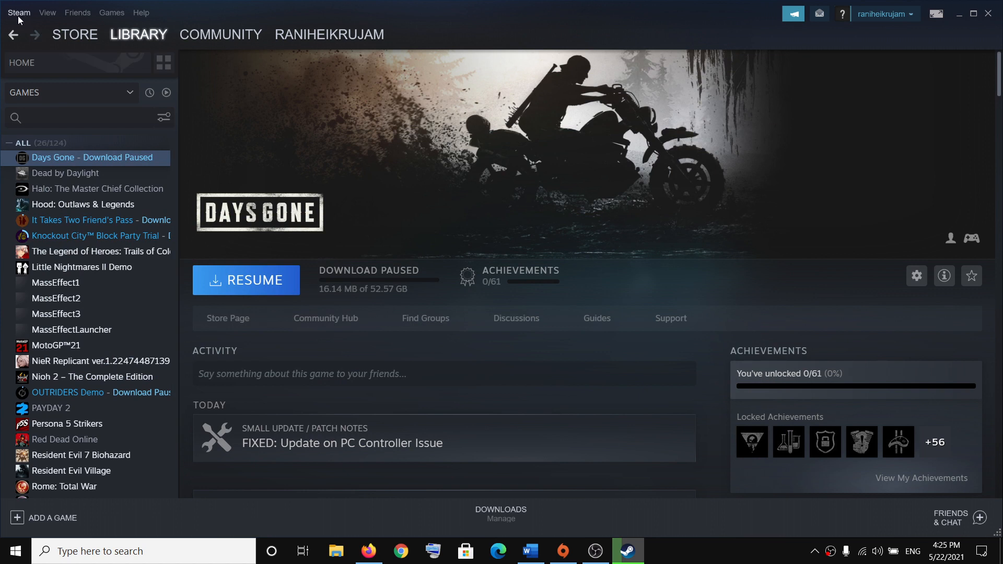
click(18, 13)
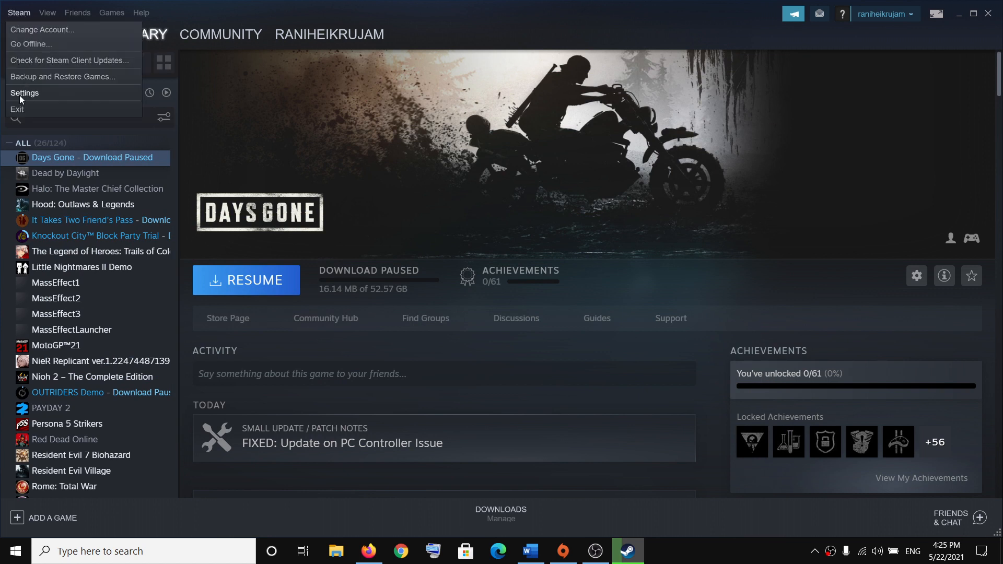
click(24, 93)
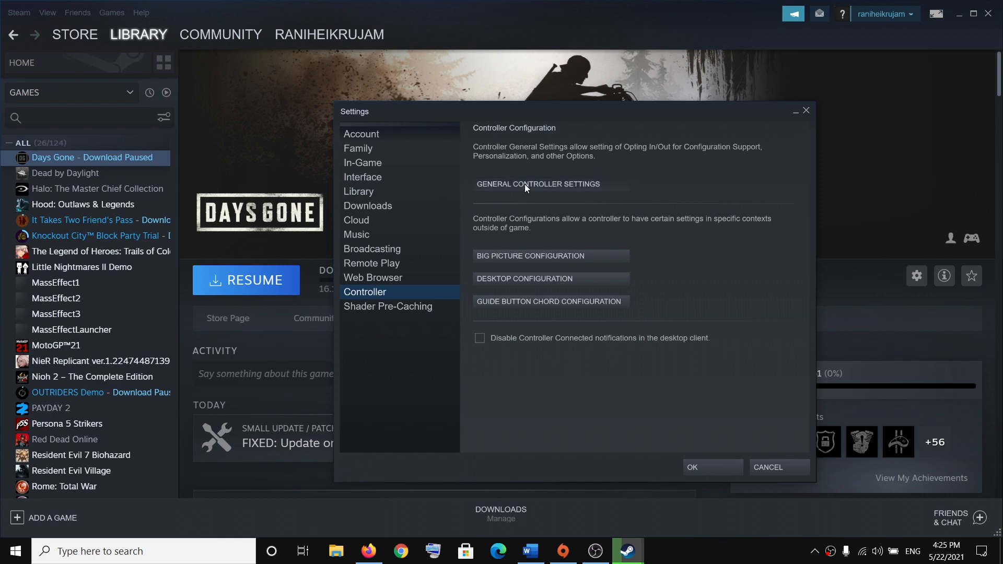
click(537, 184)
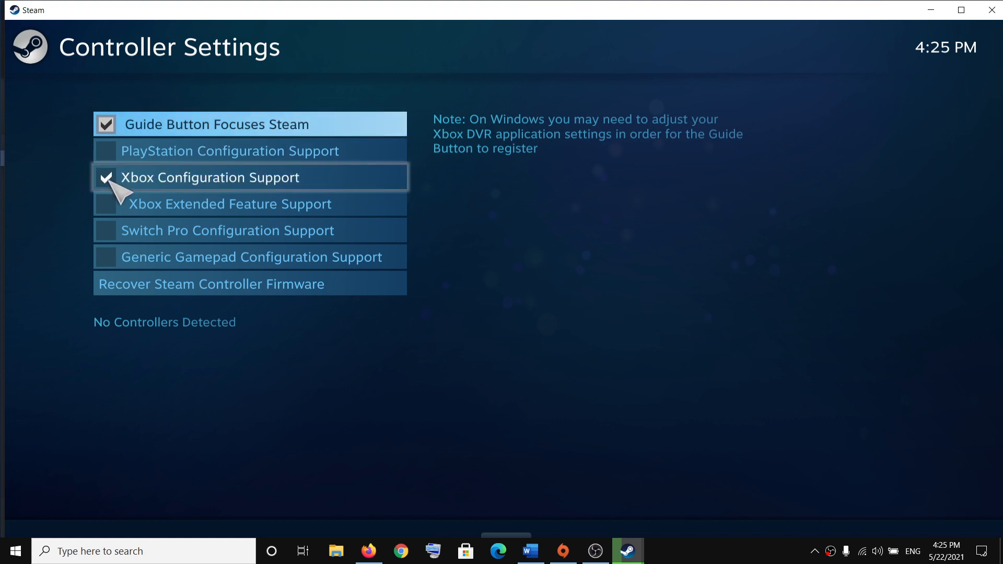
- Uncheck Xbox Configuration Support, confirming it against Step 5 in the Word notes
click(107, 178)
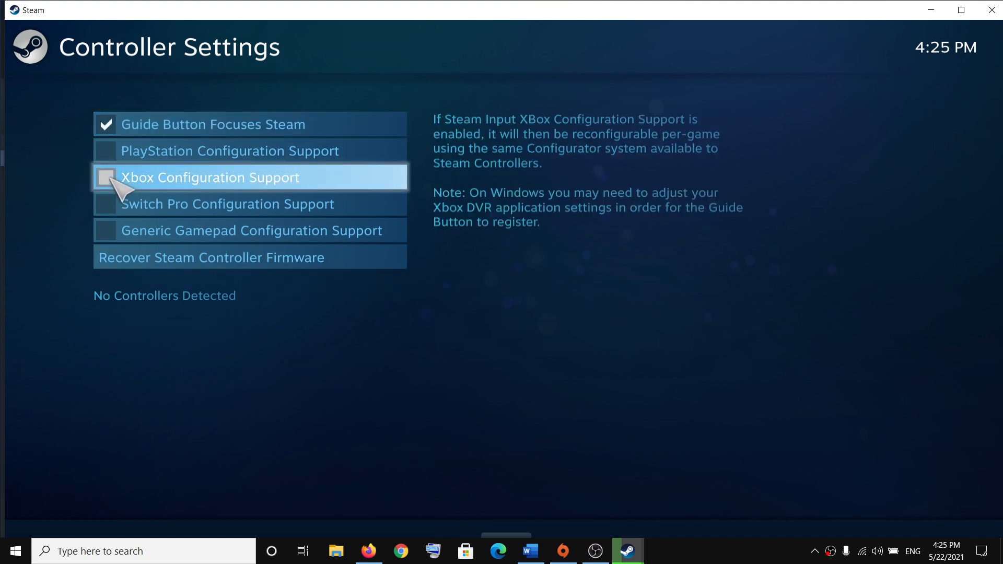
mouse_move(121, 210)
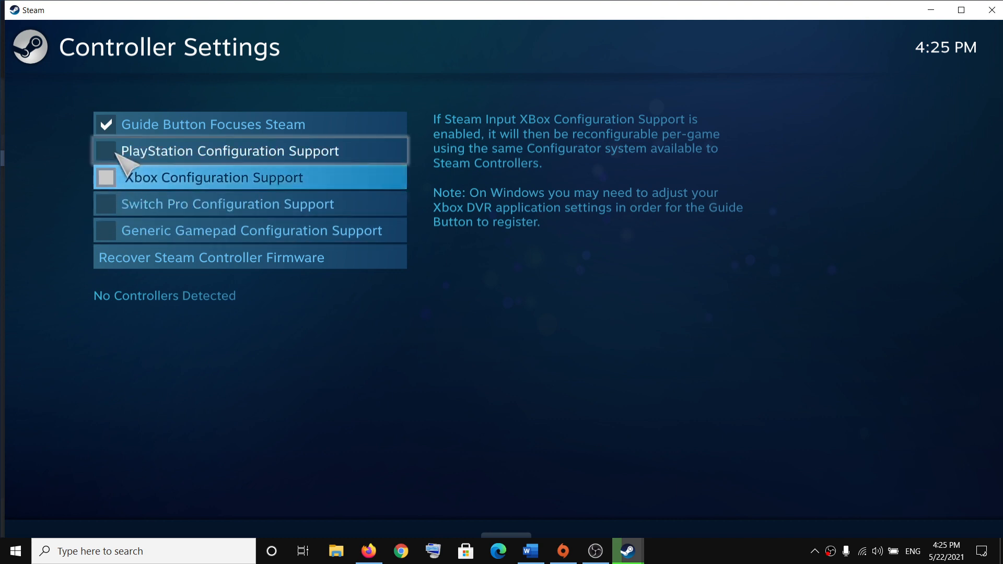
mouse_move(118, 175)
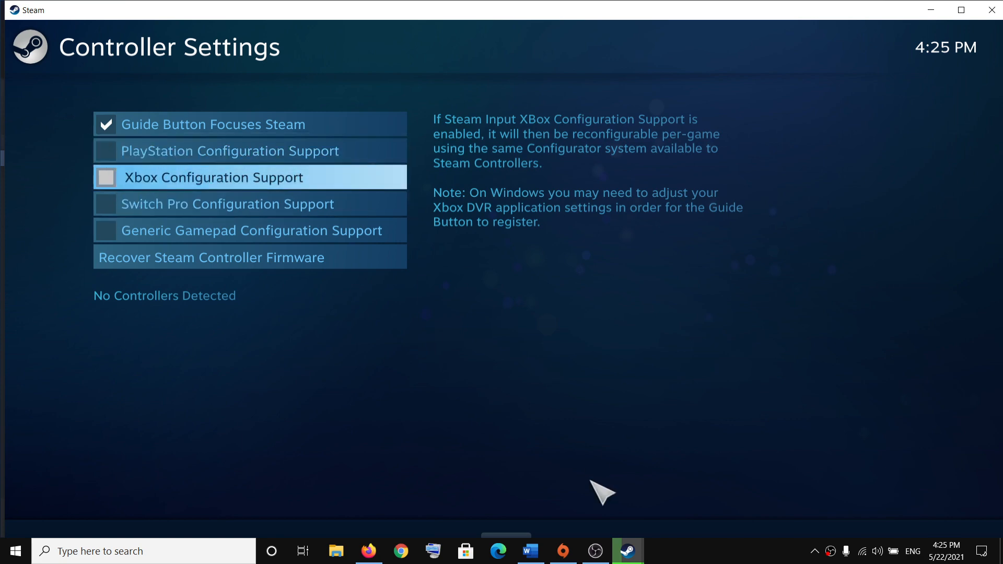
click(530, 550)
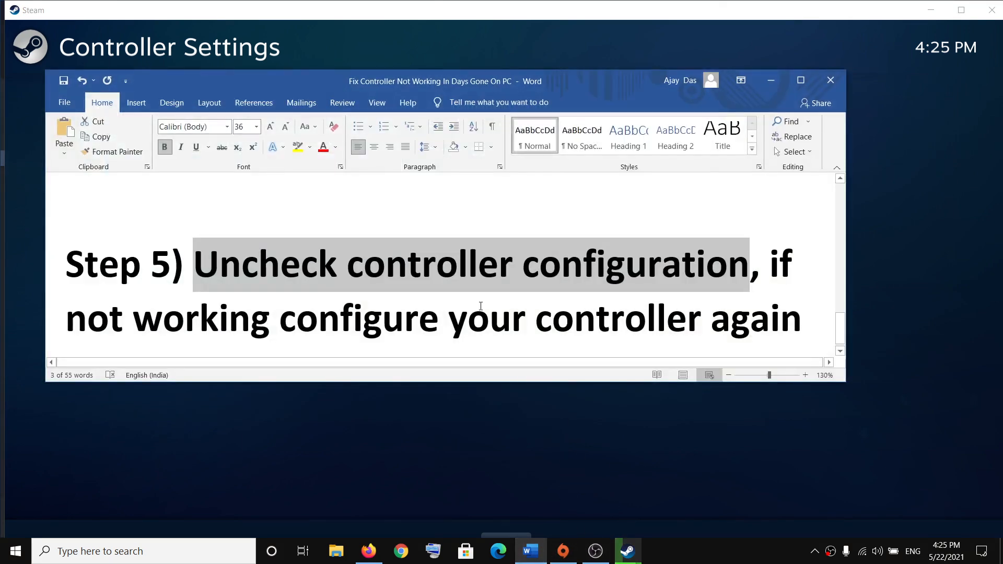
scroll(up, 3)
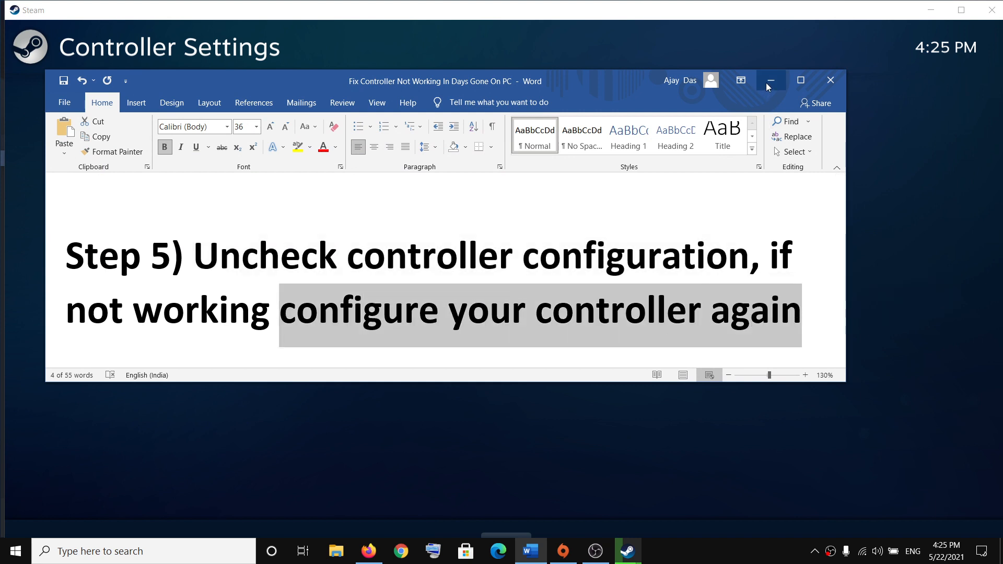
click(769, 81)
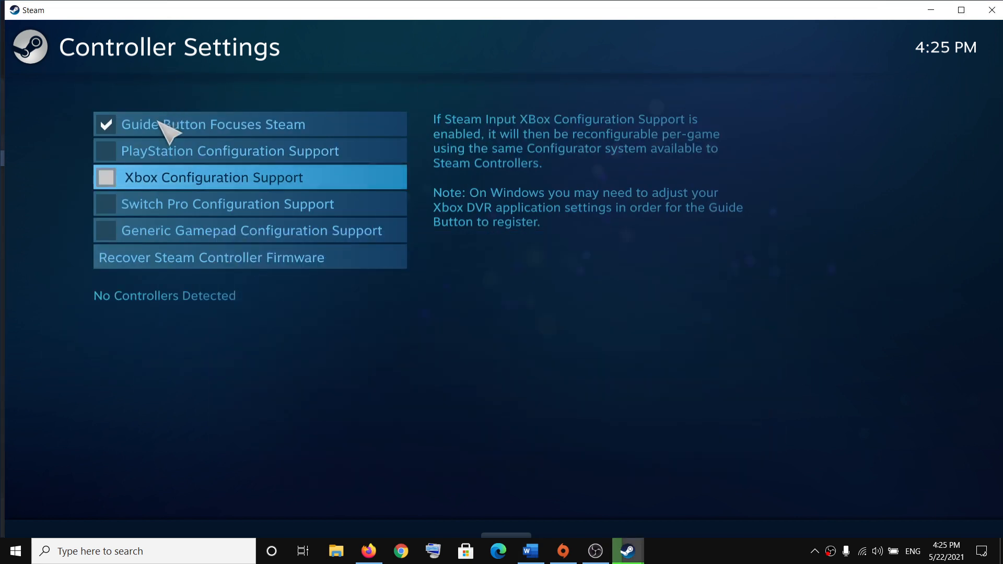
- Exit Controller Settings and Settings back to the Days Gone page, notes reopened at Step 1
click(106, 151)
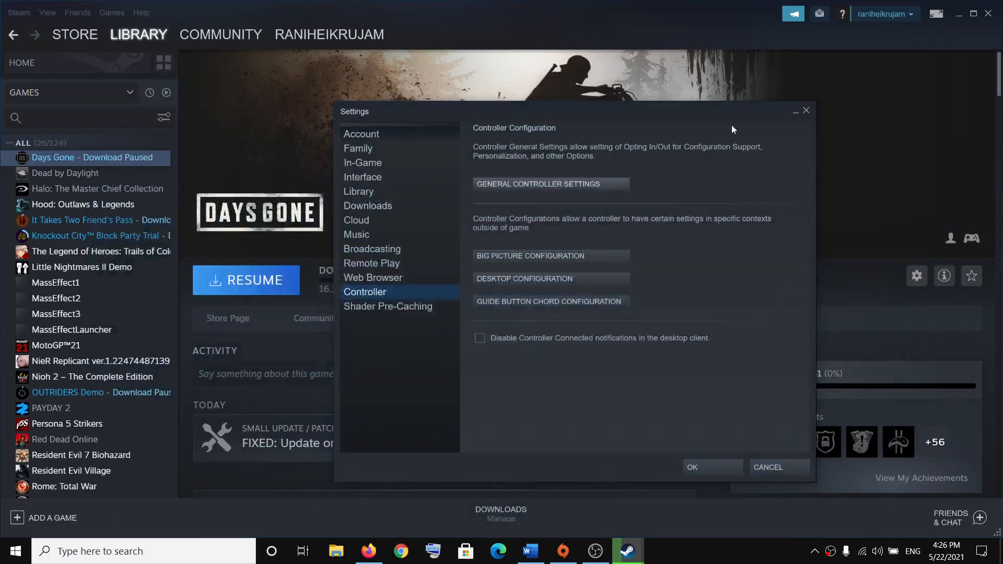
click(767, 467)
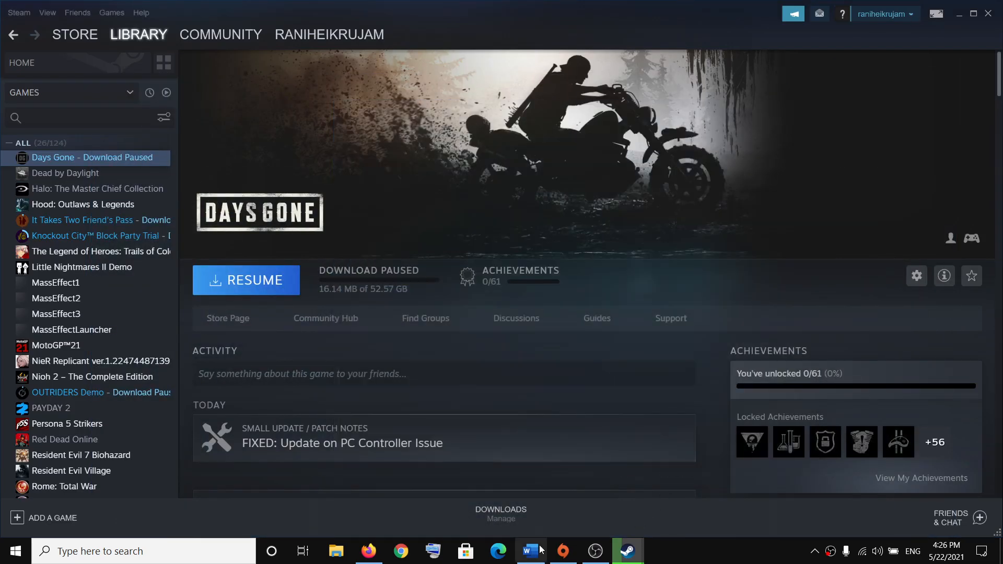
click(530, 551)
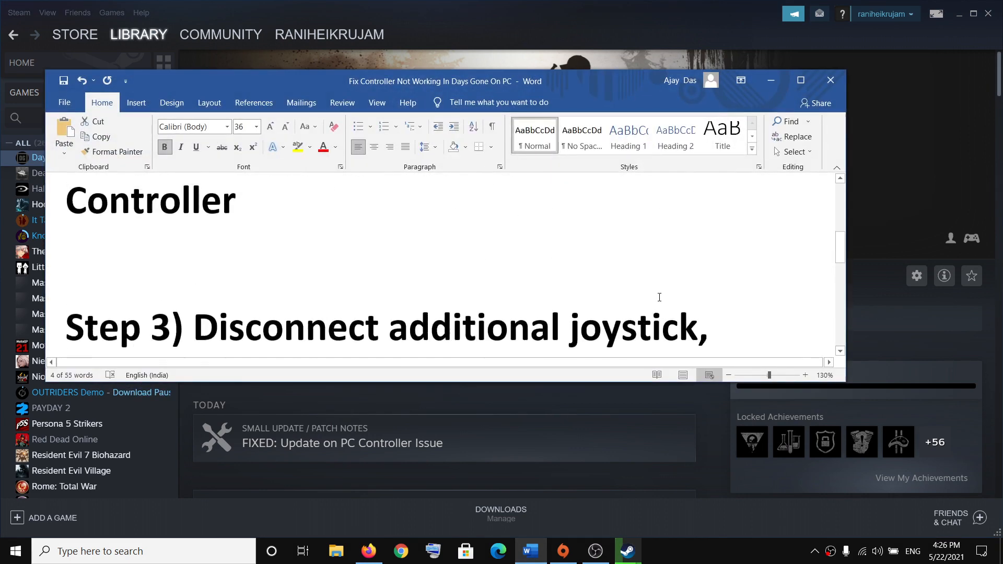
scroll(up, 3)
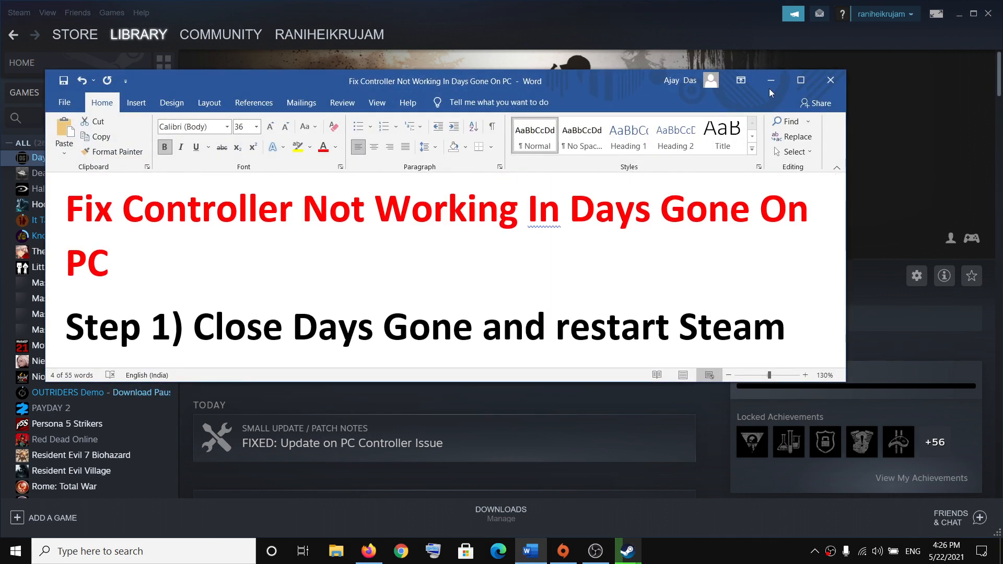